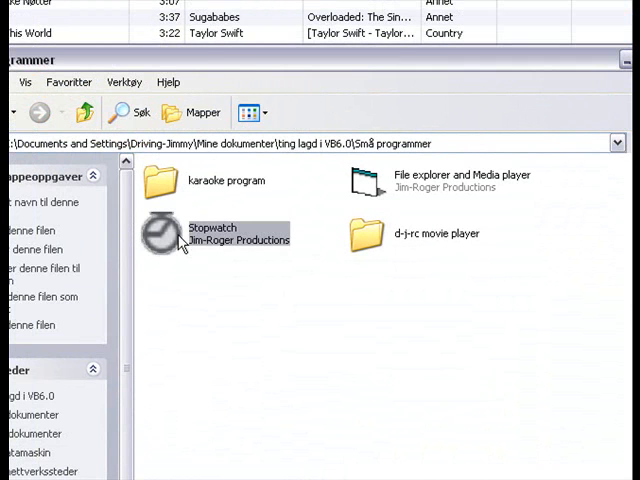
Step: Demo the finished Stopwatch (start, reset, restart, close), then drag out a control on Form1
double_click(165, 232)
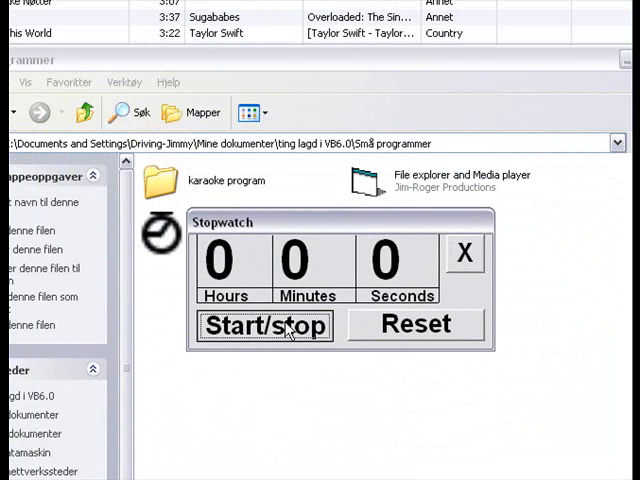
left_click(263, 324)
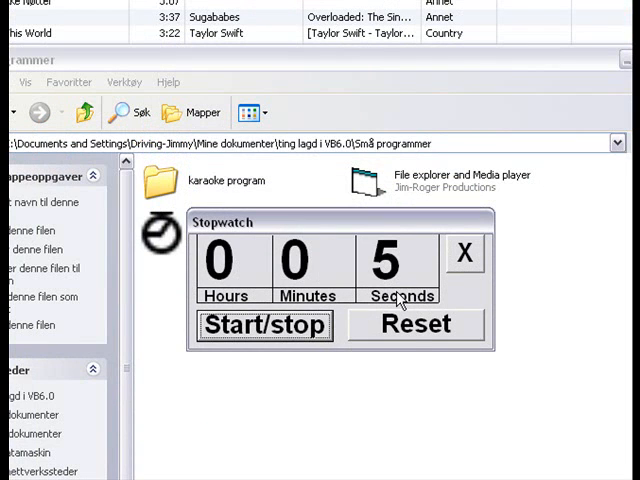
left_click(414, 324)
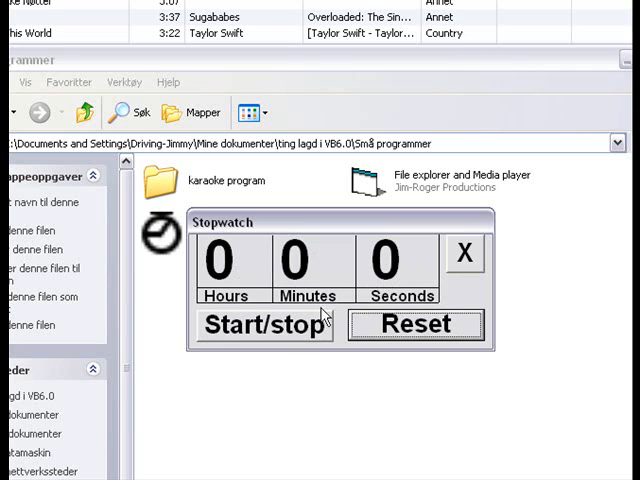
left_click(262, 325)
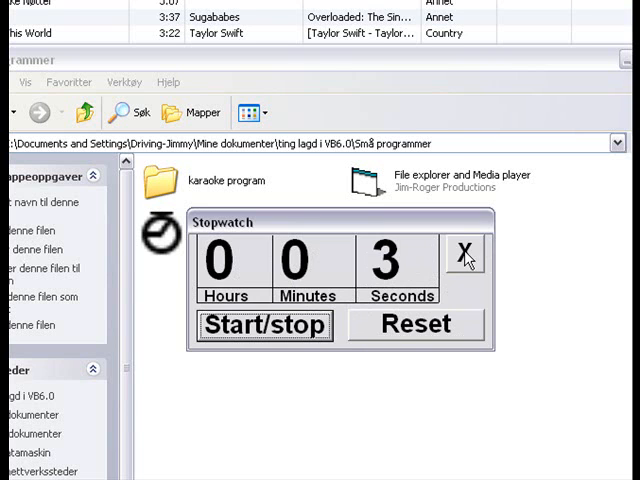
left_click(463, 255)
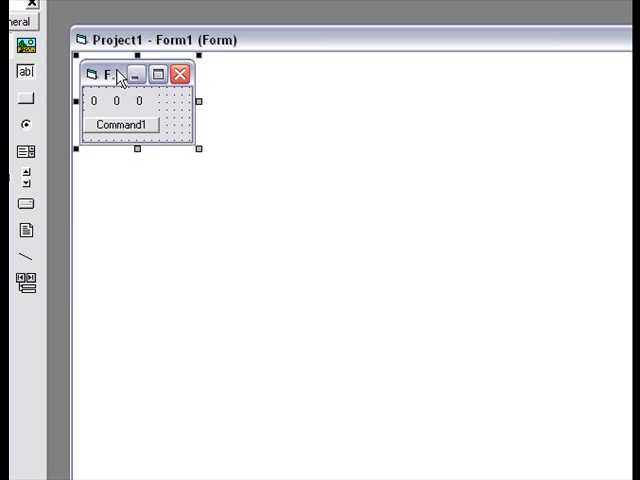
left_click_drag(110, 73, 200, 160)
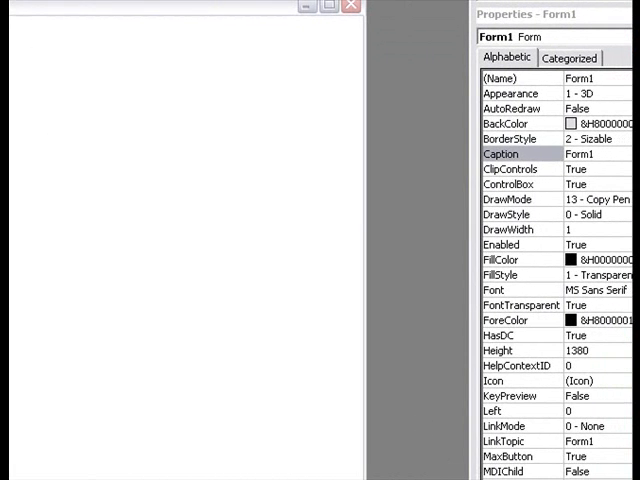
Step: Set Form1's Caption property to Stopwatch
left_click(590, 155)
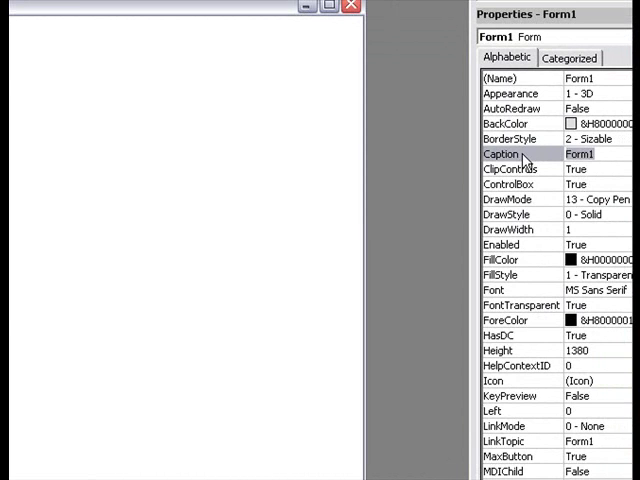
type("Stop")
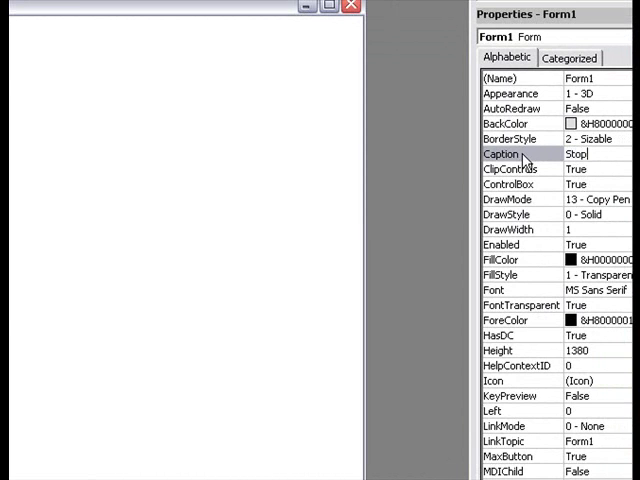
type("watch")
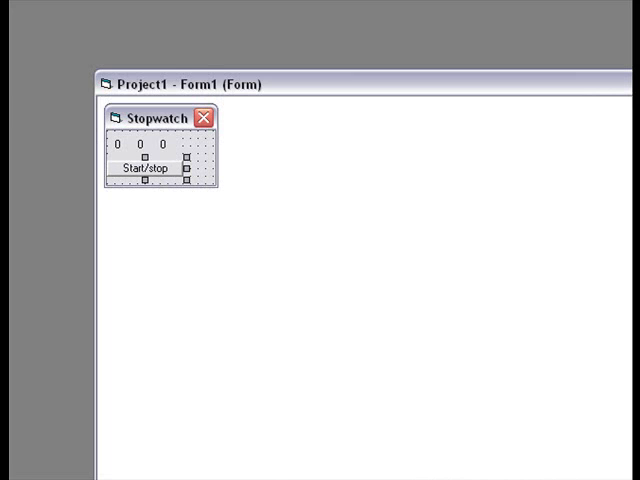
mouse_move(171, 174)
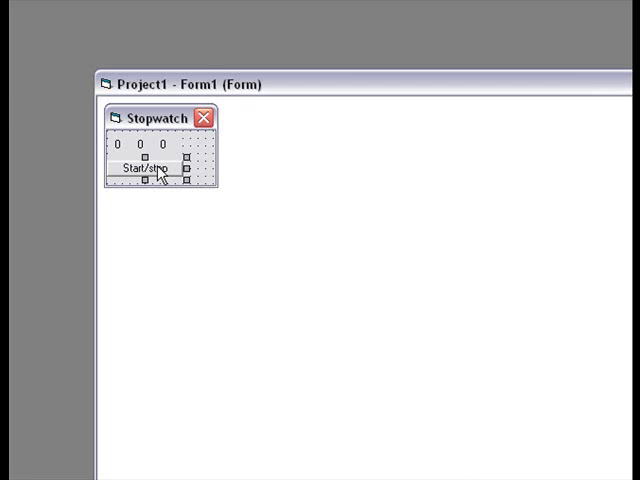
mouse_move(52, 155)
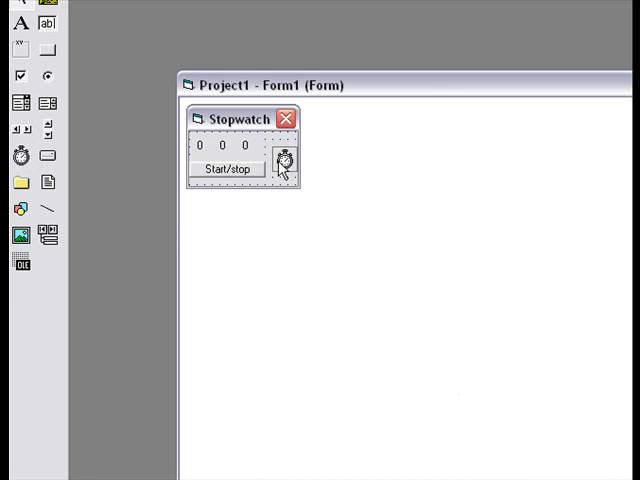
Step: In Timer1_Timer, add 1 to Label3 each tick and test whether it equals 60
double_click(284, 160)
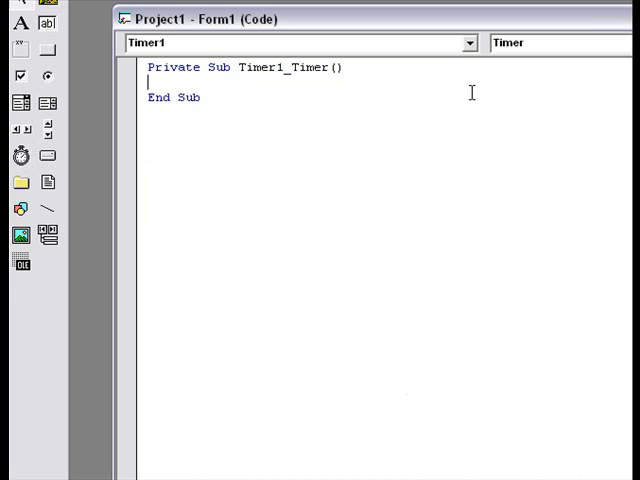
type("label3")
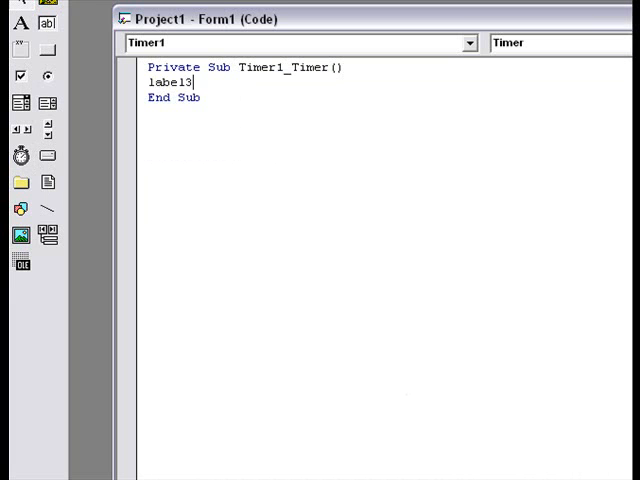
type(".caption = va")
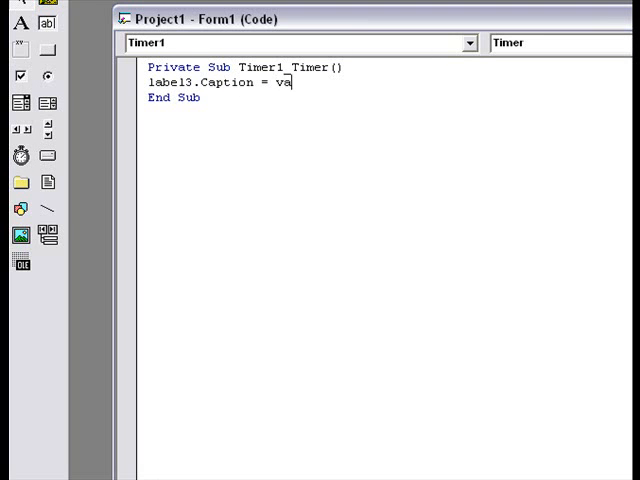
type("l(label3.Caption) +")
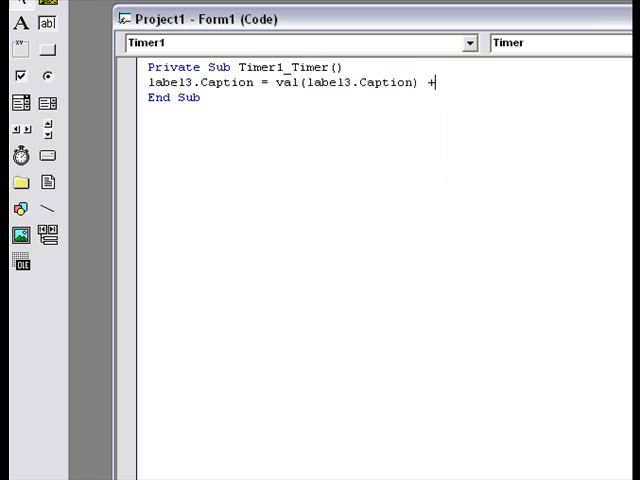
type("val")
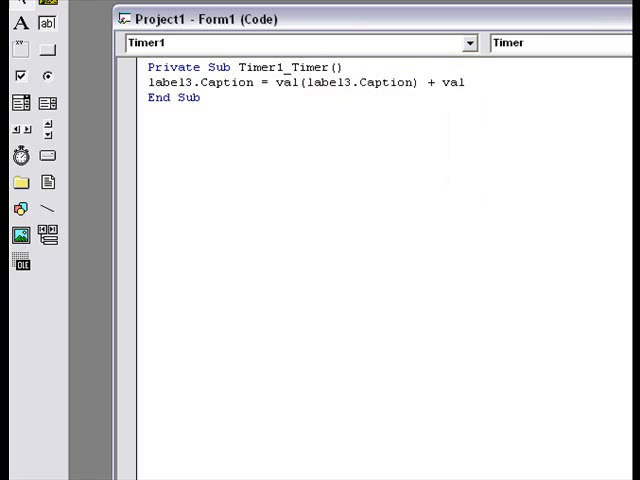
type("(1)")
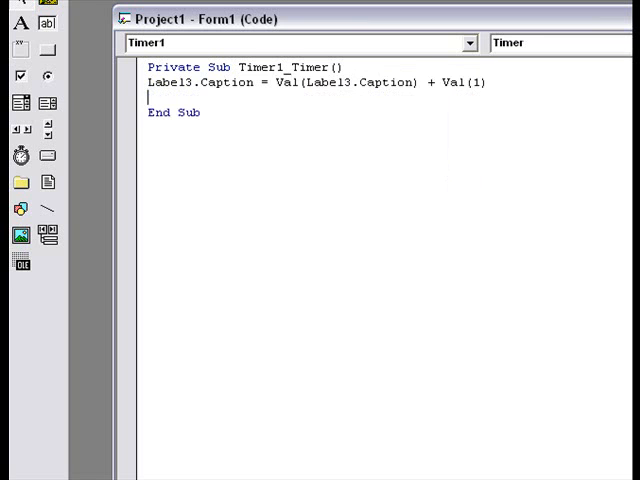
type("if label3.")
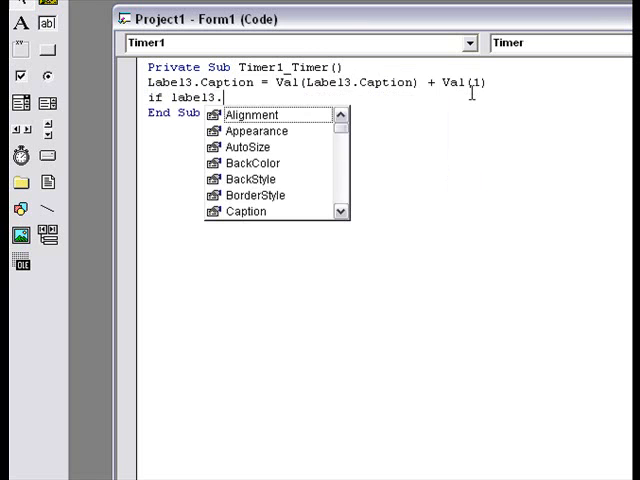
type("Caption =")
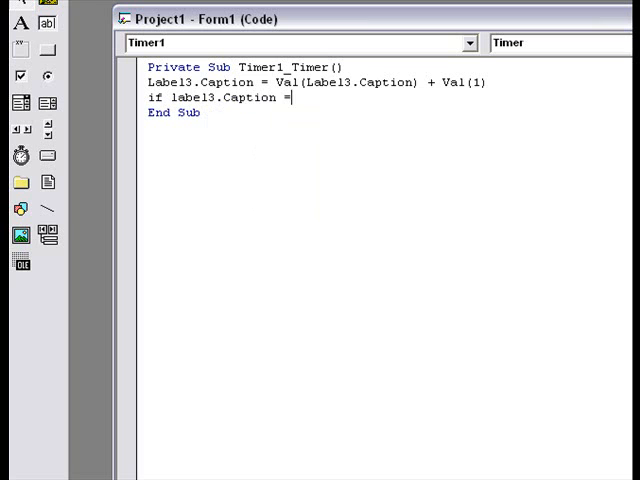
type("60")
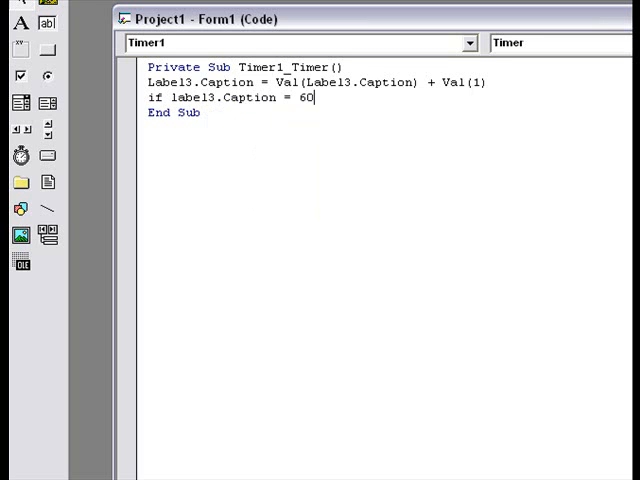
type("then")
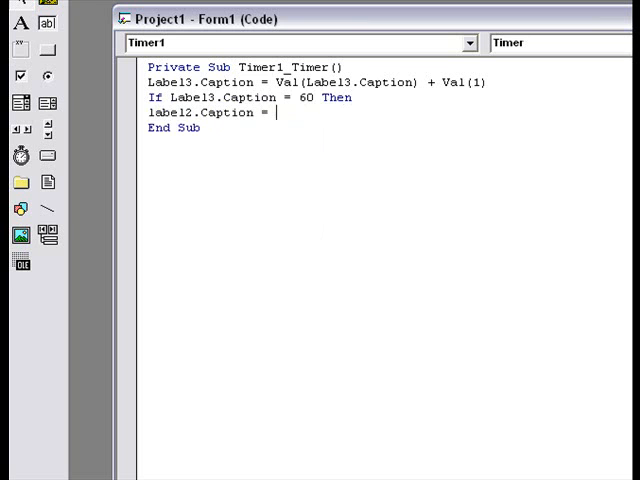
Step: Add 1 to Label2 at 60 seconds and add the next test against 60
type("label2.c")
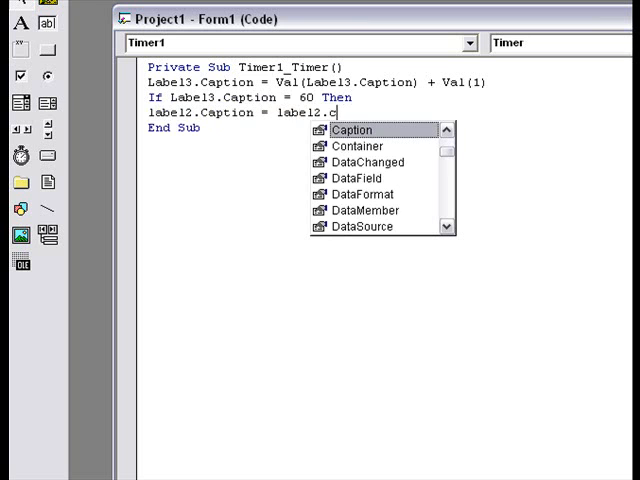
type("aption")
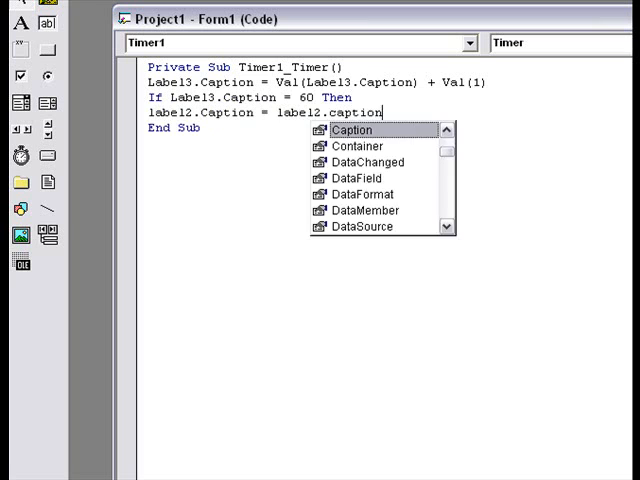
type("val")
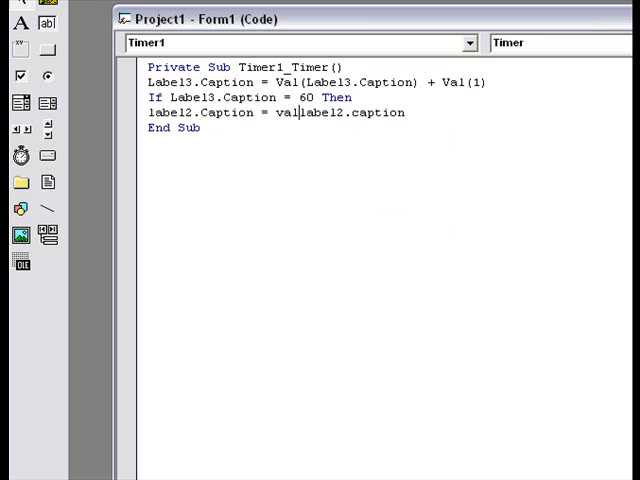
type("(")
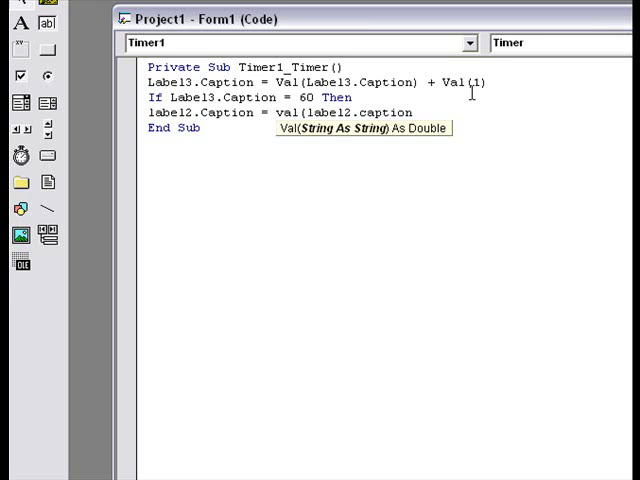
type("+")
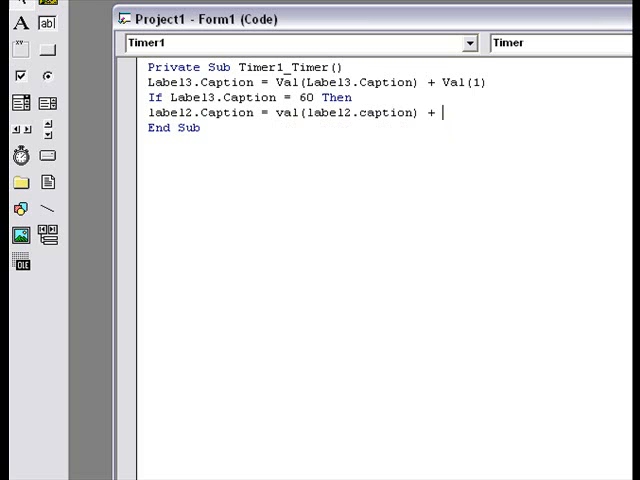
type("val(1)")
type("lab")
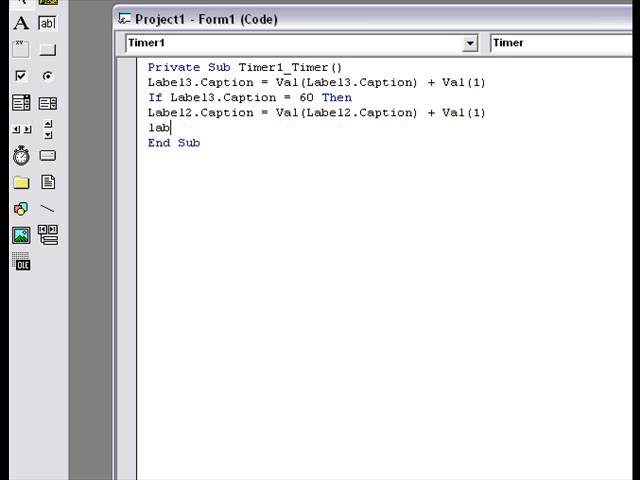
type("el1")
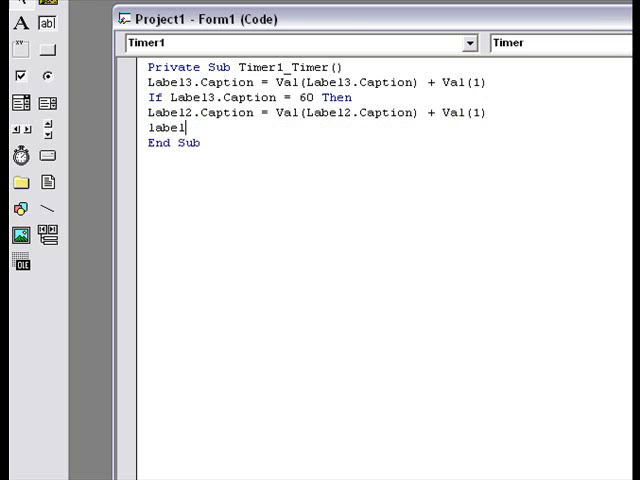
type("3.caption = 0")
type("if label12.c")
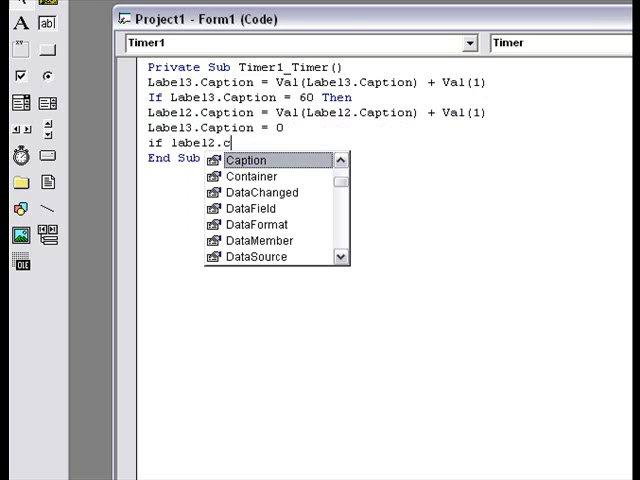
type("aption =")
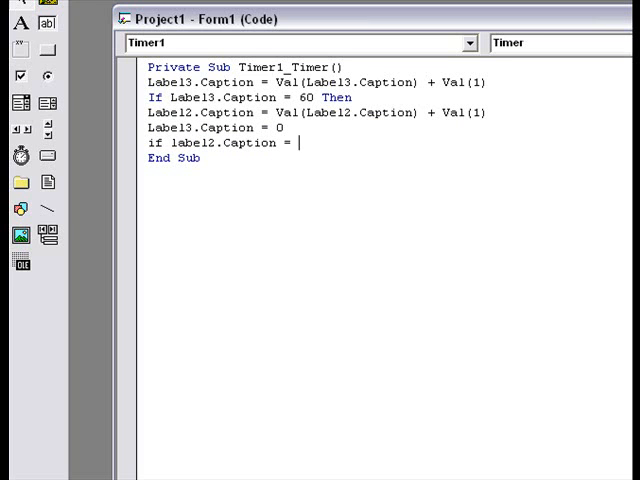
type("60")
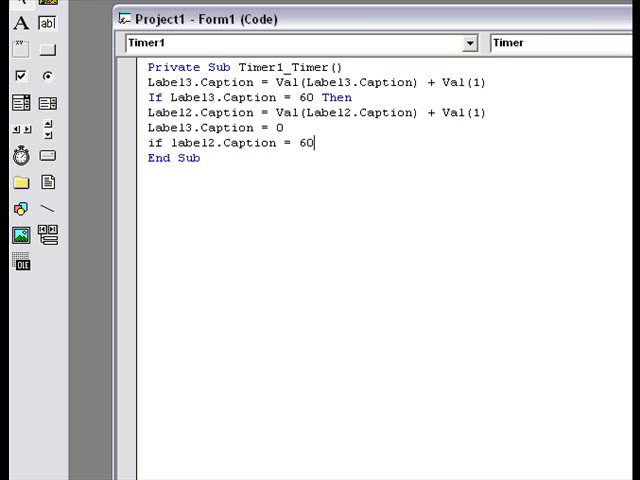
type("then")
type("label")
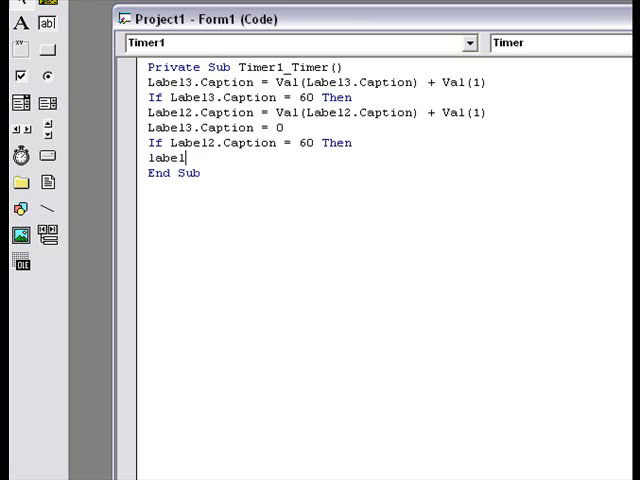
Step: Add 1 to Label1, reset the label to 0, and close the block with End If
type("1.caption")
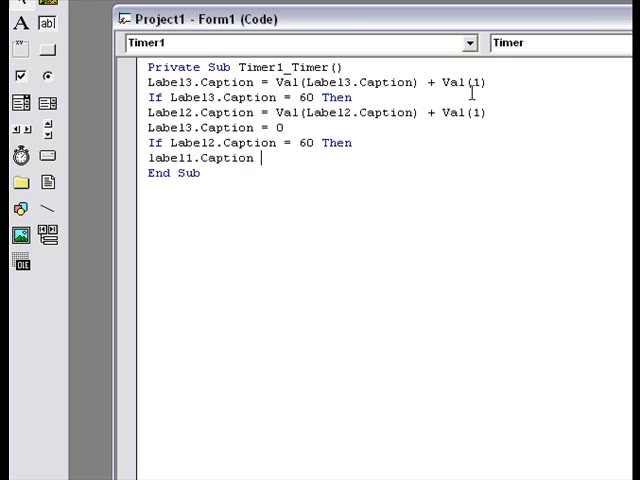
type("?")
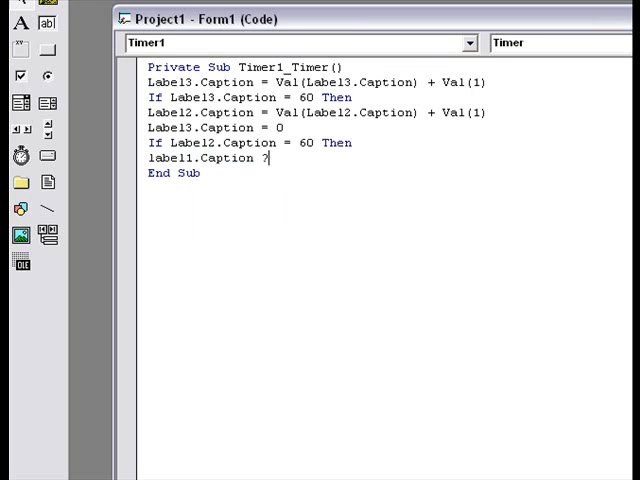
type("= val")
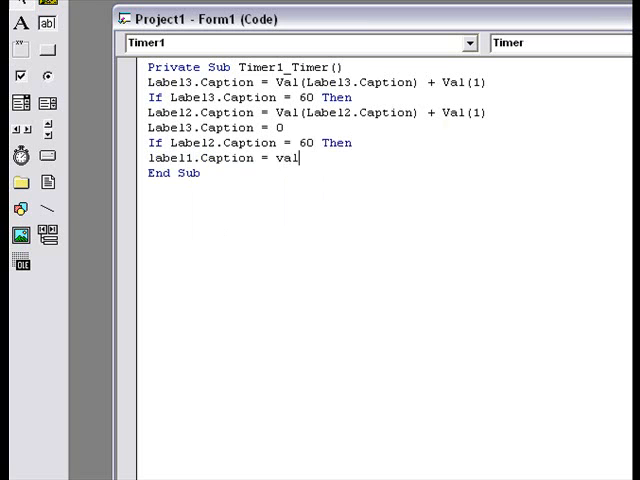
type("(label1.caption) +")
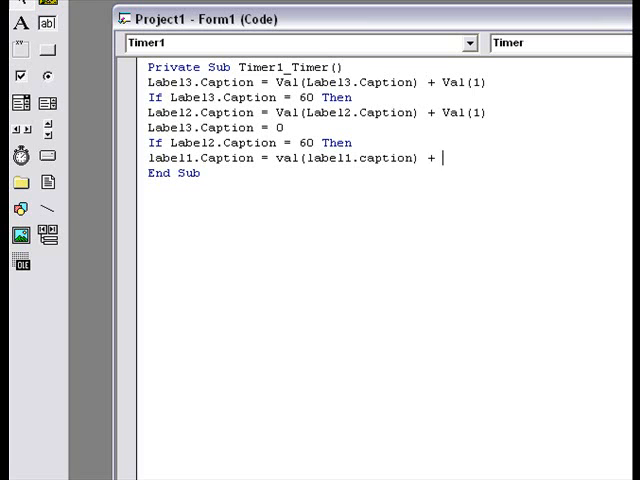
type("va")
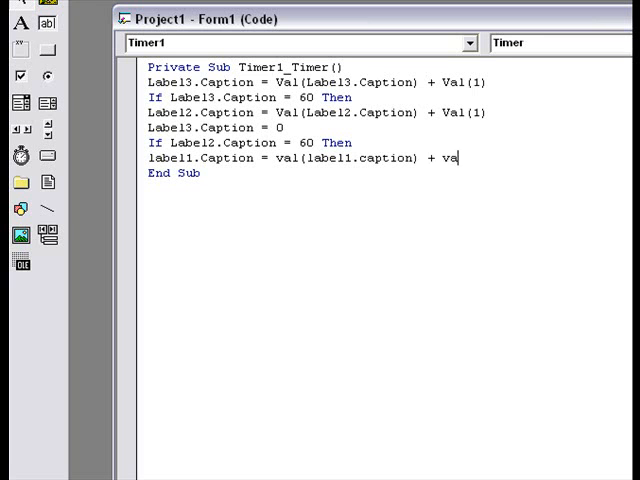
type("l(1)")
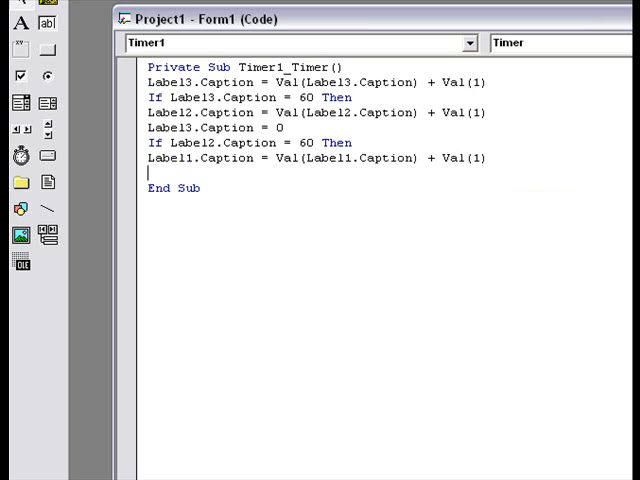
type("label2.Caption")
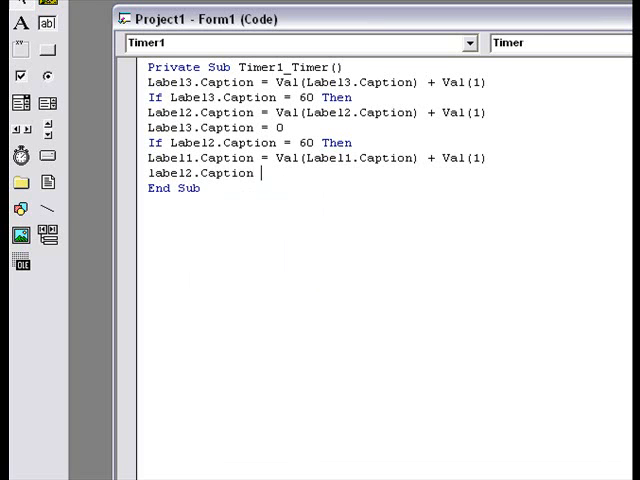
type("=")
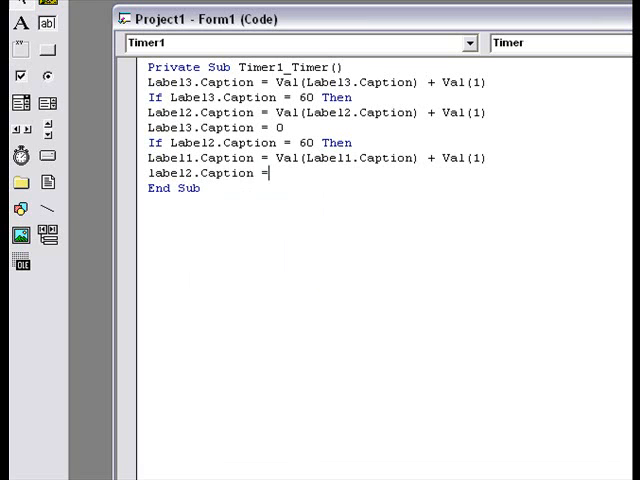
type("0")
type("End If")
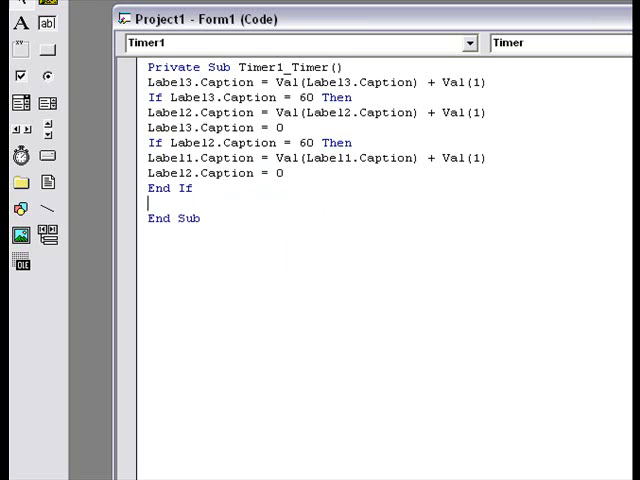
type("end i")
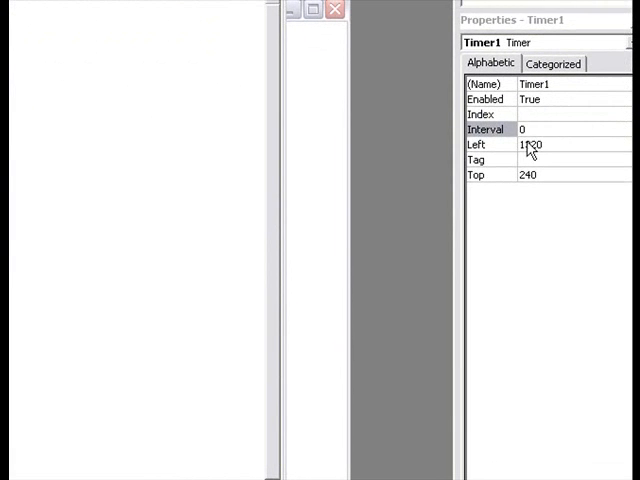
Step: Enter 1000 as Timer1's Interval
type("1")
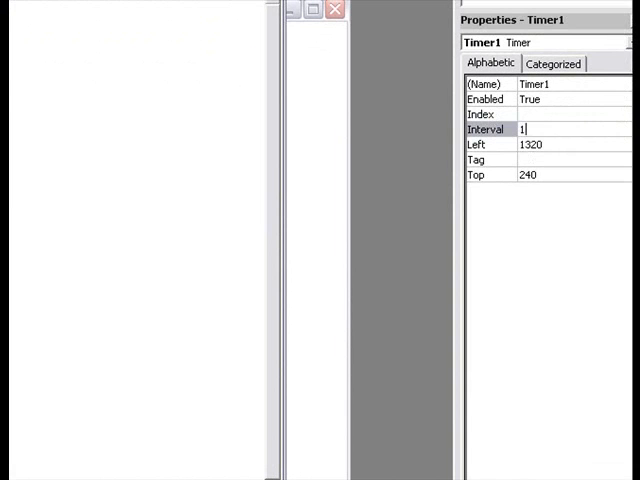
type("000")
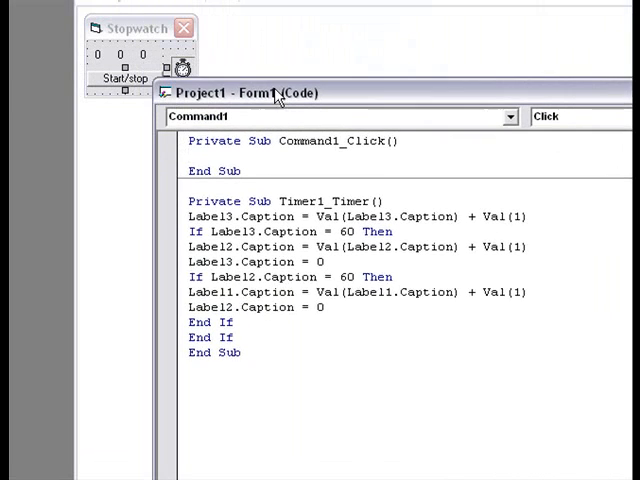
Step: In Command1_Click, write If Timer1.Enabled = False Then True, Else False, End If
type("timer1.Enabled ?")
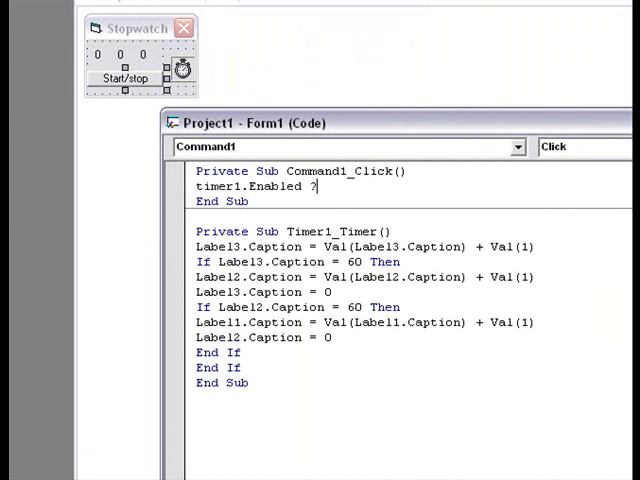
type("false")
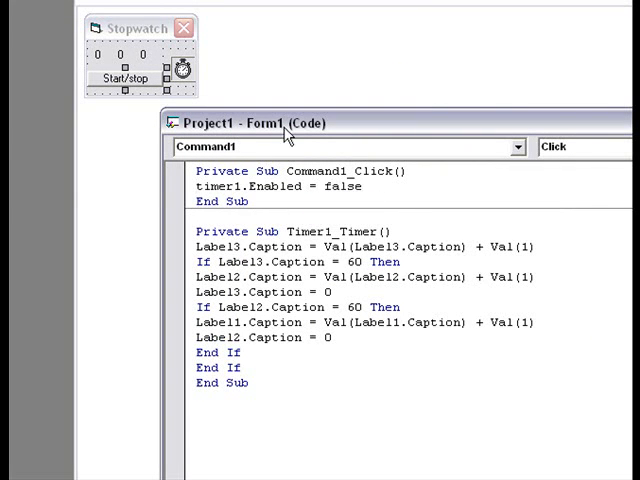
type("if")
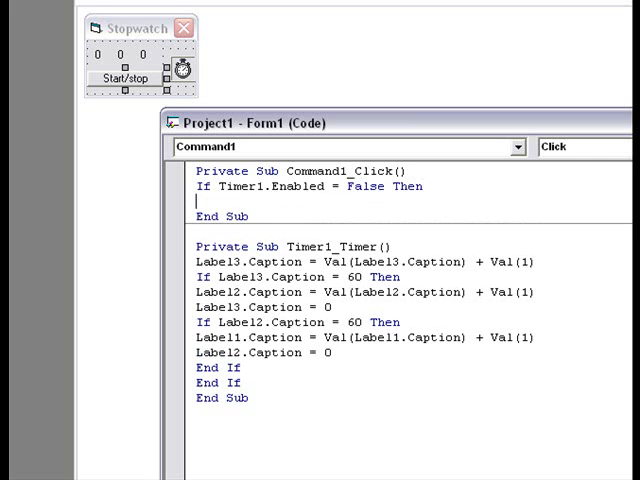
type("timer1.")
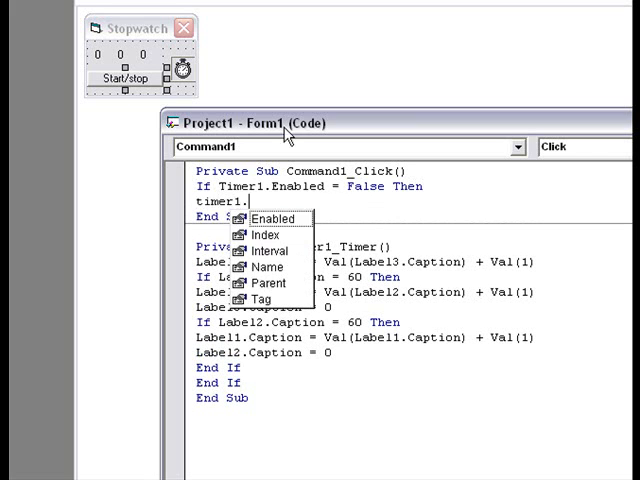
type("enabe")
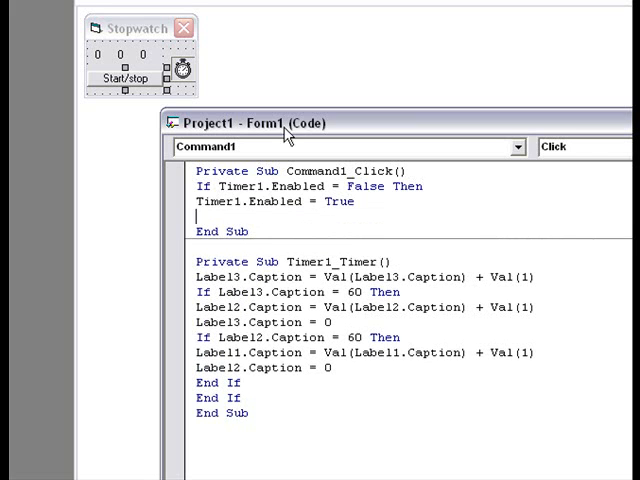
type("else")
type("timer1.Enabled = fal")
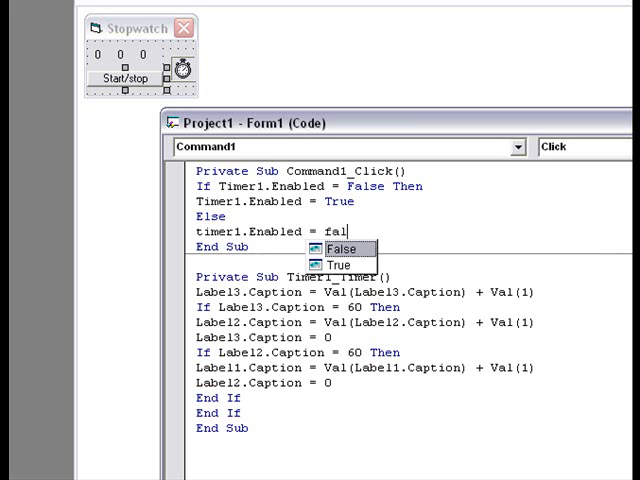
left_click(338, 248)
type("End If")
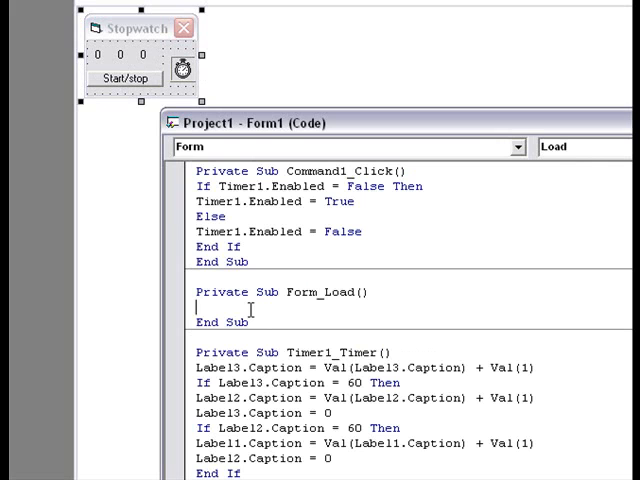
Step: Type Timer1.Enabled = False in the Form_Load procedure
type("timer1")
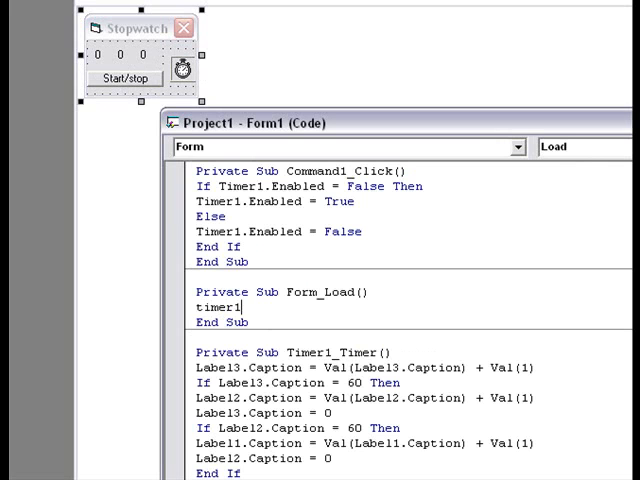
type(".")
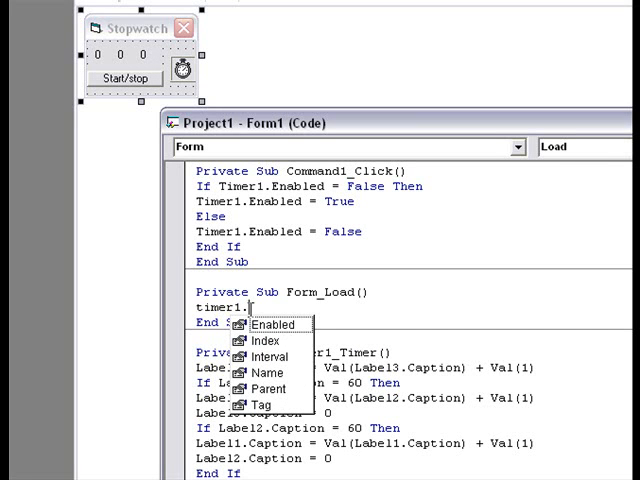
type("enabled")
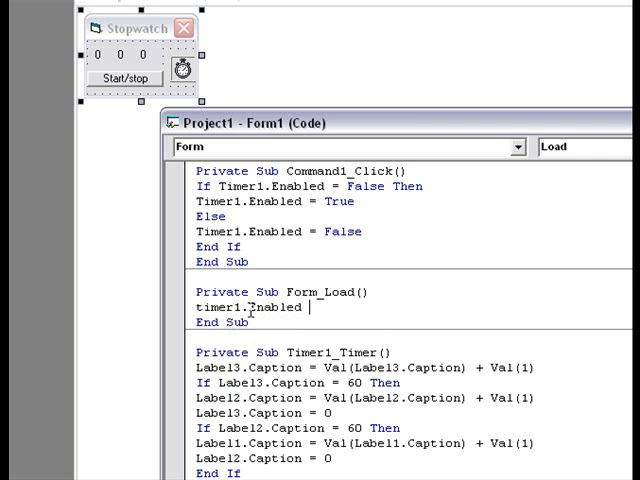
type("false")
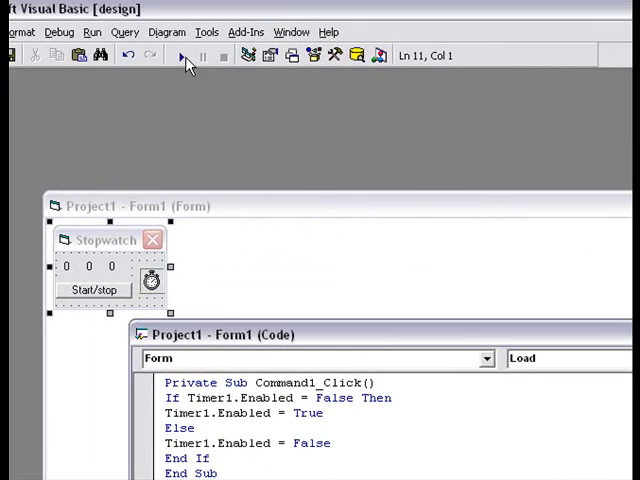
left_click(179, 56)
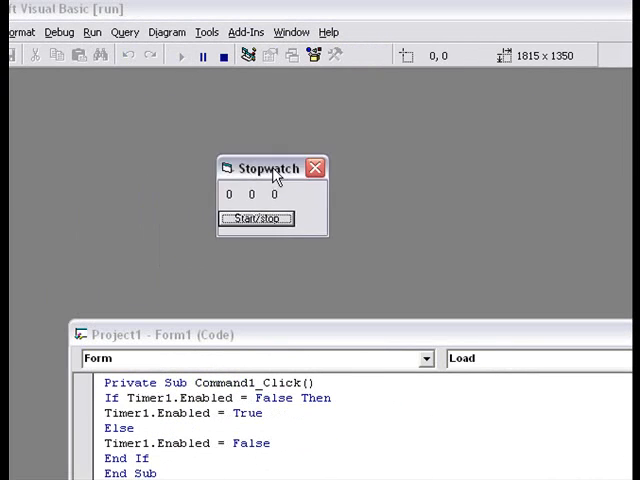
left_click_drag(270, 167, 290, 202)
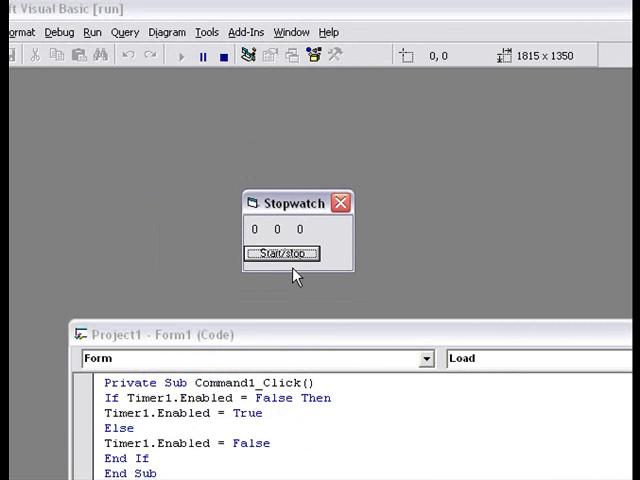
left_click(283, 253)
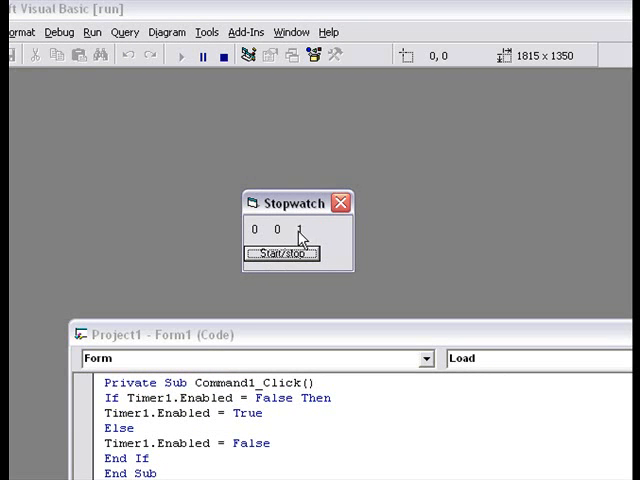
left_click(283, 253)
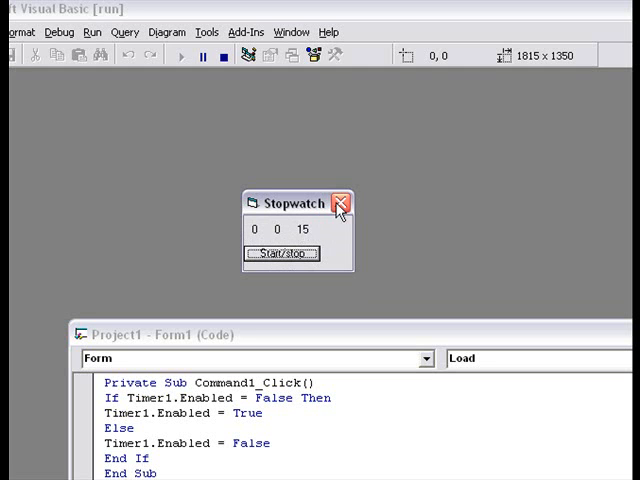
left_click(341, 202)
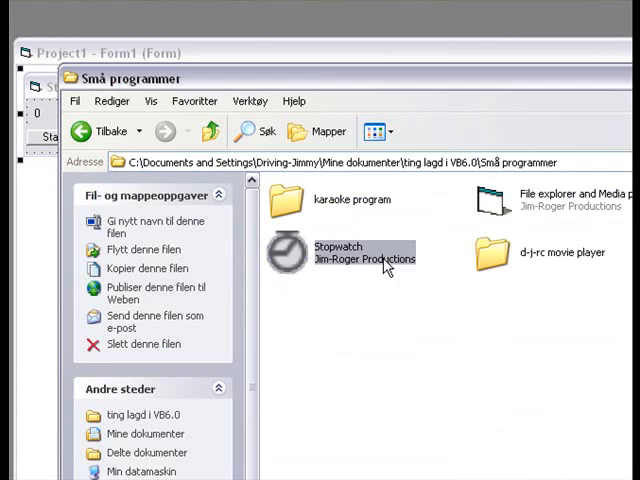
Step: Run the Stopwatch exe for 7 seconds, close it and dismiss the time message
double_click(296, 255)
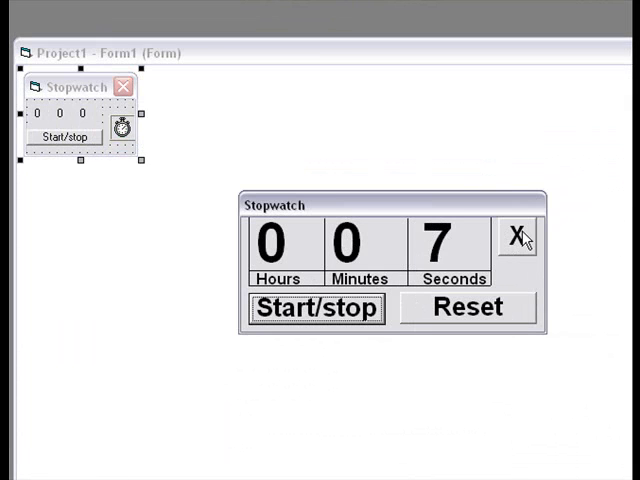
left_click(516, 237)
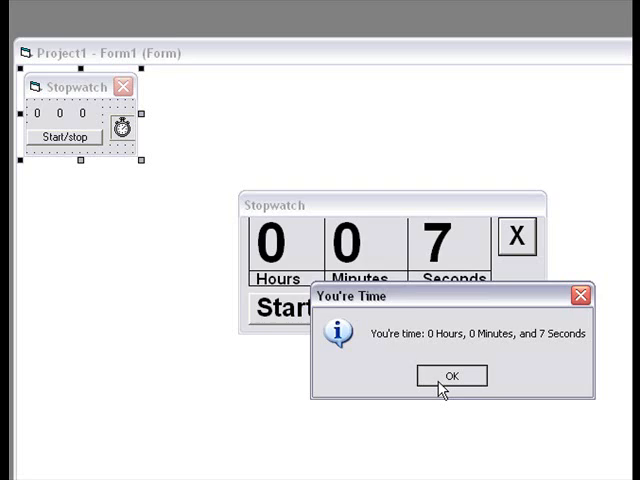
left_click(450, 376)
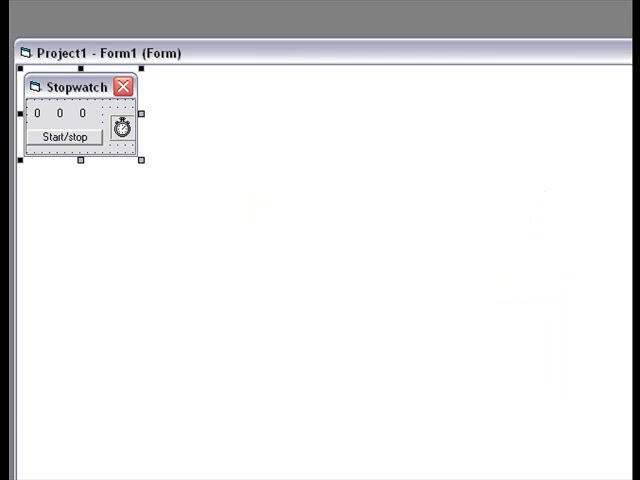